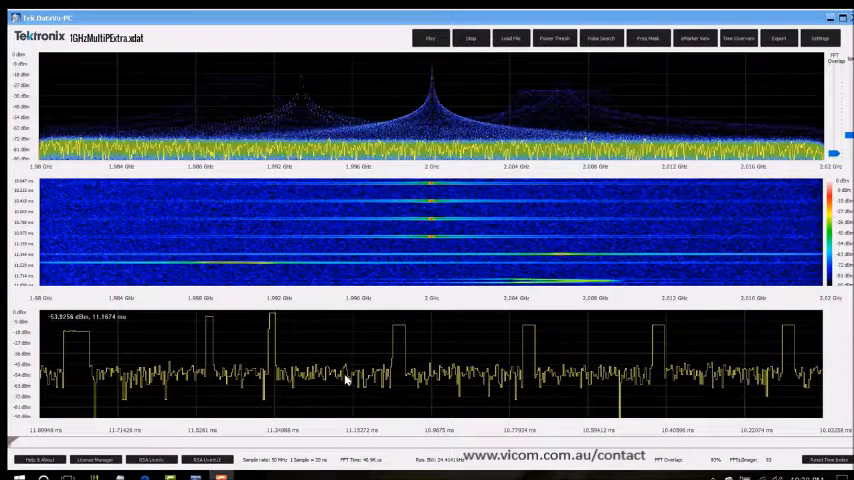
Step: Play the recording to about 1.23 s and review persistence spectrum settings (0 to −90)
{"action": "left_click", "coordinate": [738, 38]}
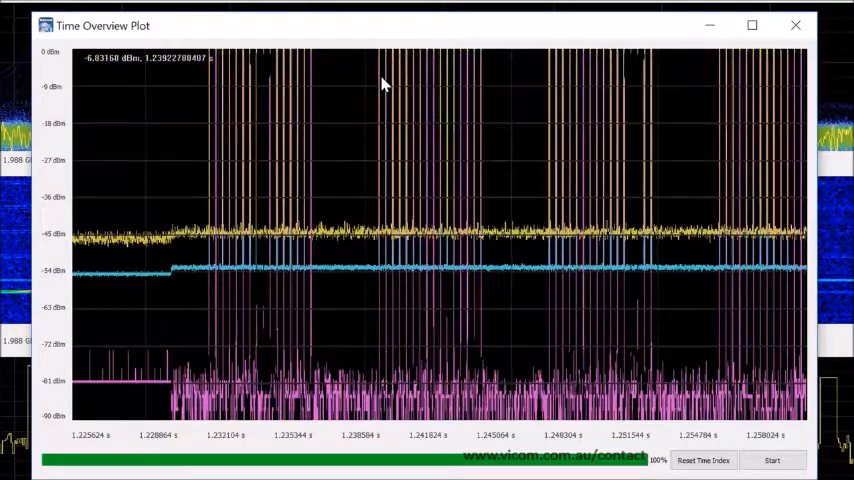
{"action": "mouse_move", "coordinate": [198, 131]}
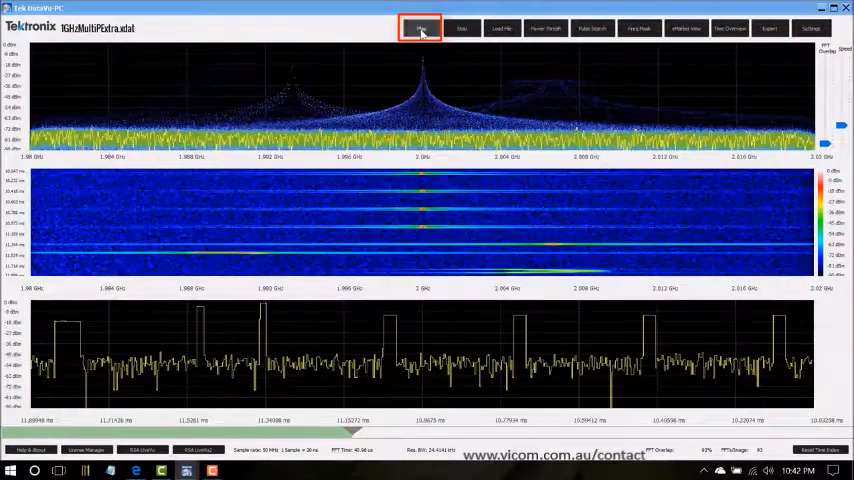
{"action": "left_click", "coordinate": [421, 27]}
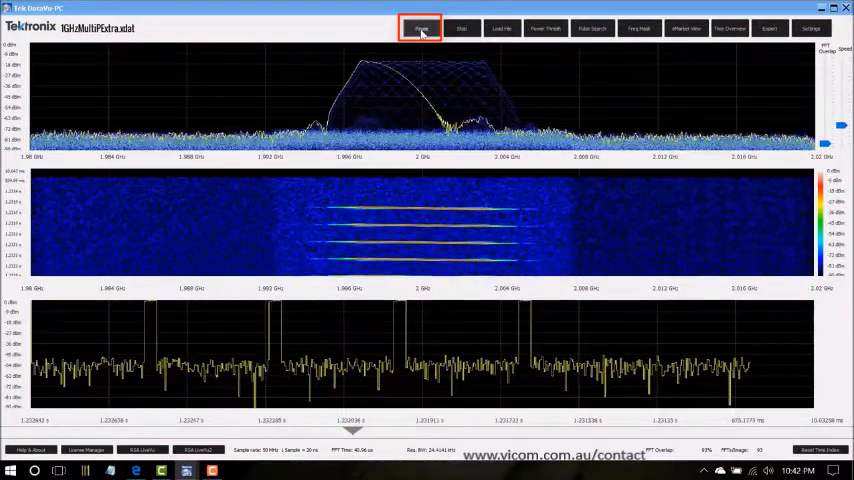
{"action": "left_click", "coordinate": [810, 28]}
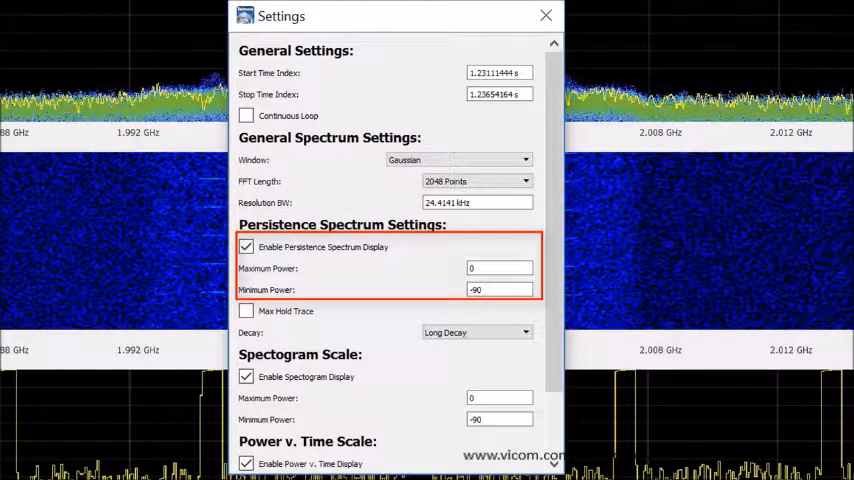
Step: Close Settings, reset the time index, and replay the recording from its start
{"action": "left_click", "coordinate": [546, 15]}
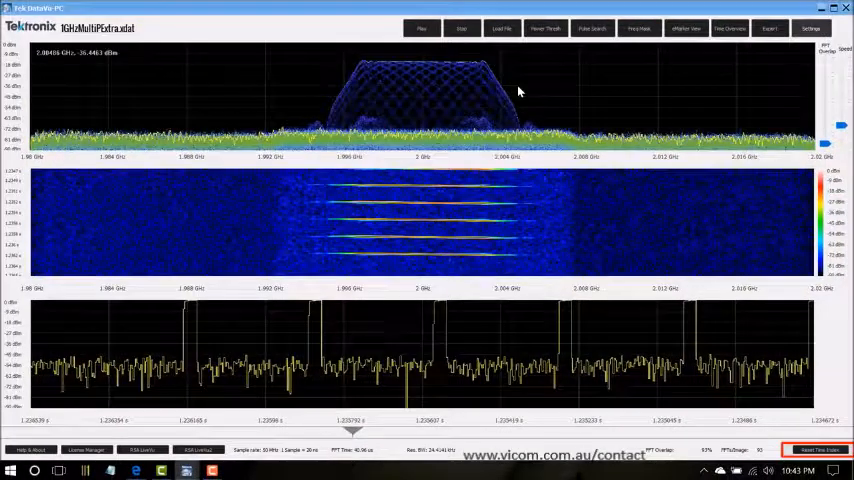
{"action": "left_click", "coordinate": [818, 449]}
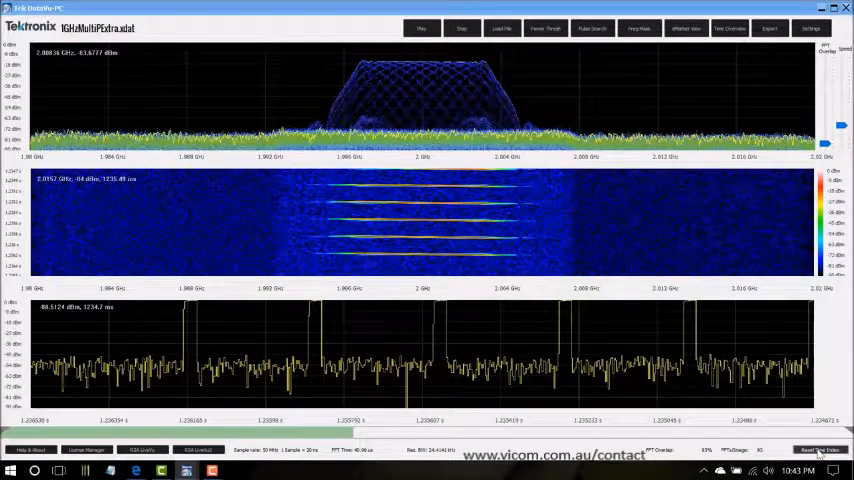
{"action": "left_click", "coordinate": [421, 28]}
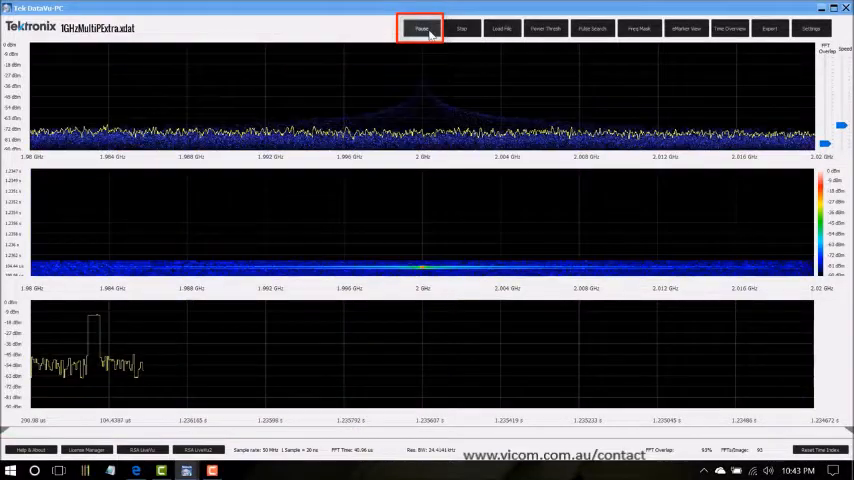
{"action": "left_click", "coordinate": [421, 27]}
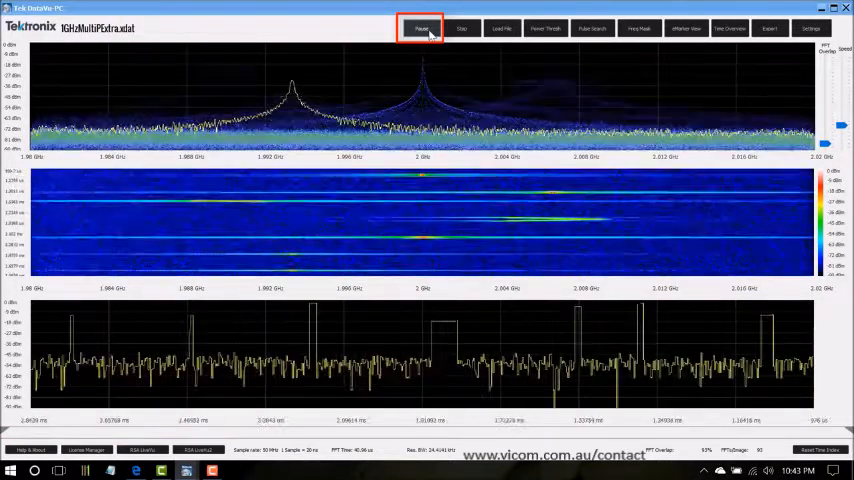
Step: Let playback continue to about 537 ms, showing bright pulse lines near 2 GHz
{"action": "left_click", "coordinate": [421, 28]}
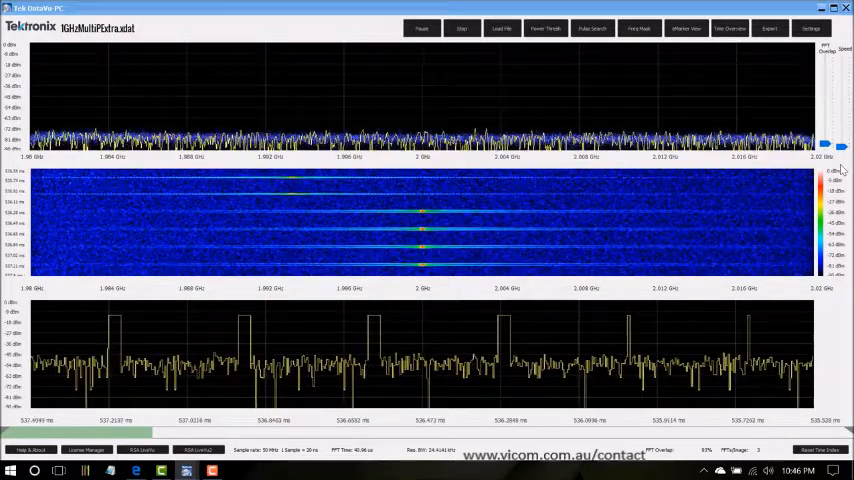
Step: Pause playback near 537.5 ms with the spectrum frozen on the 2 GHz peak
{"action": "left_click", "coordinate": [421, 28]}
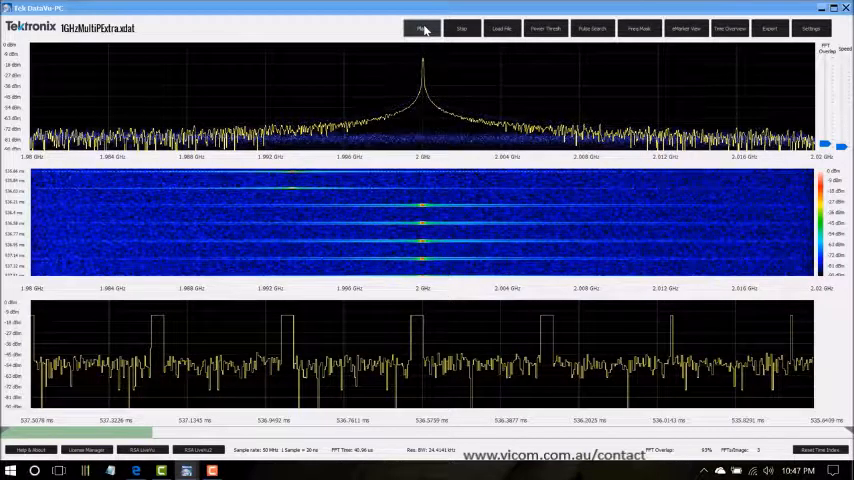
{"action": "left_click", "coordinate": [545, 28]}
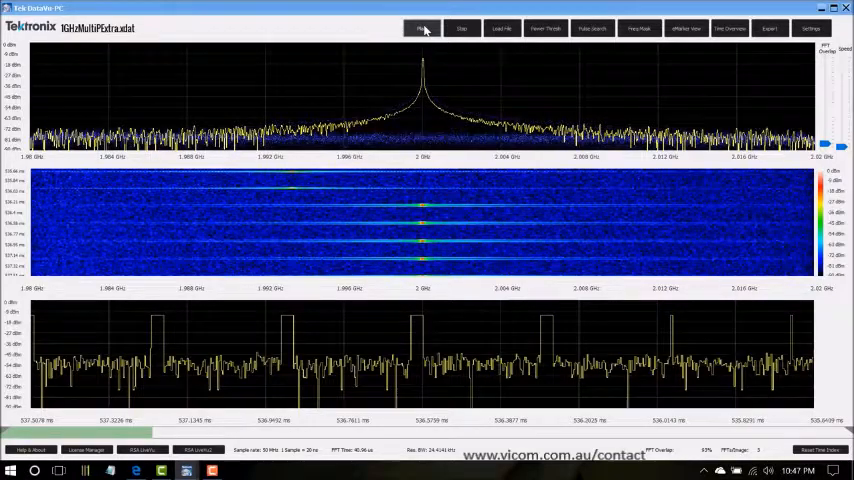
{"action": "left_click", "coordinate": [592, 28]}
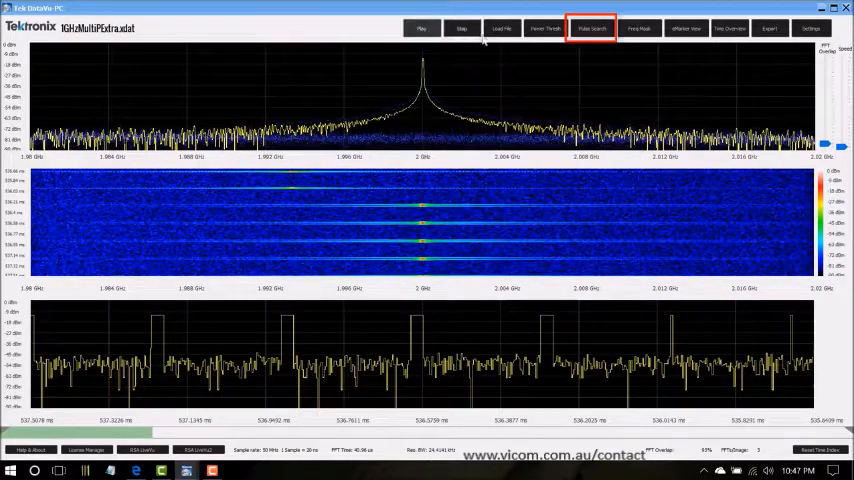
Step: Run a Pulse Search at −40 dBm with 10-sample durations, finding 10,665 eMarkers
{"action": "left_click", "coordinate": [592, 27]}
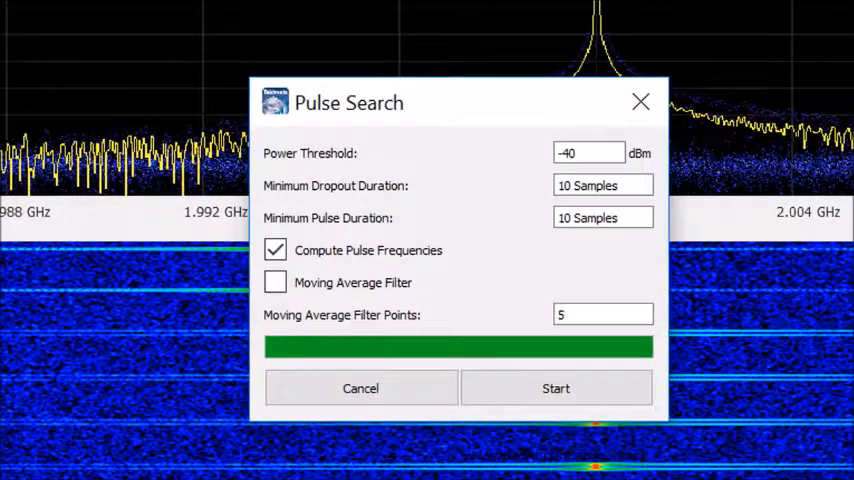
{"action": "left_click", "coordinate": [588, 153]}
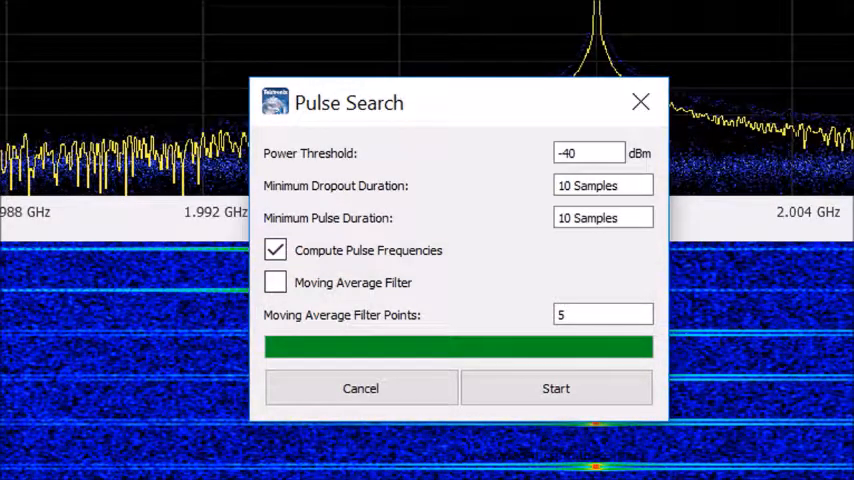
{"action": "left_click", "coordinate": [555, 388]}
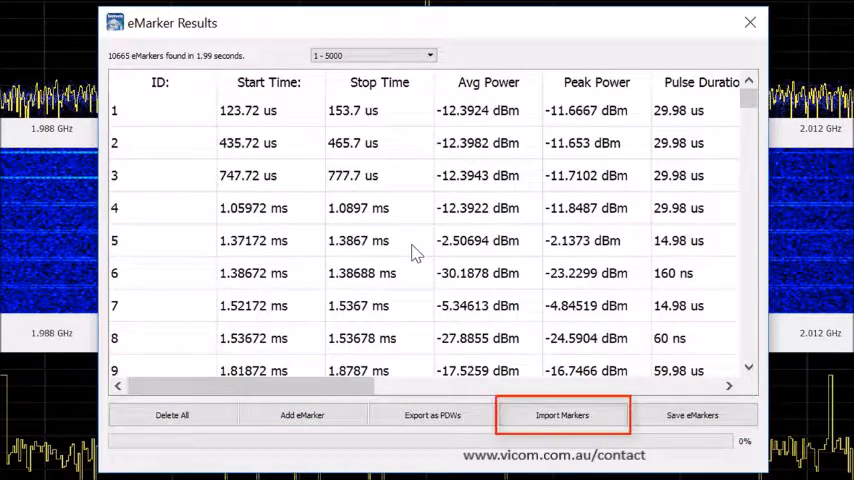
Step: Import the found pulses as eMarkers and close the eMarker Results window
{"action": "left_click", "coordinate": [432, 415]}
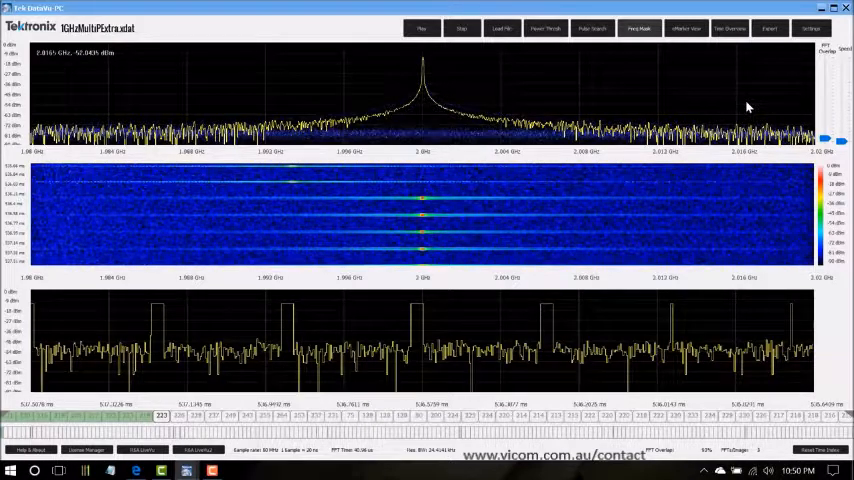
{"action": "left_click", "coordinate": [30, 449]}
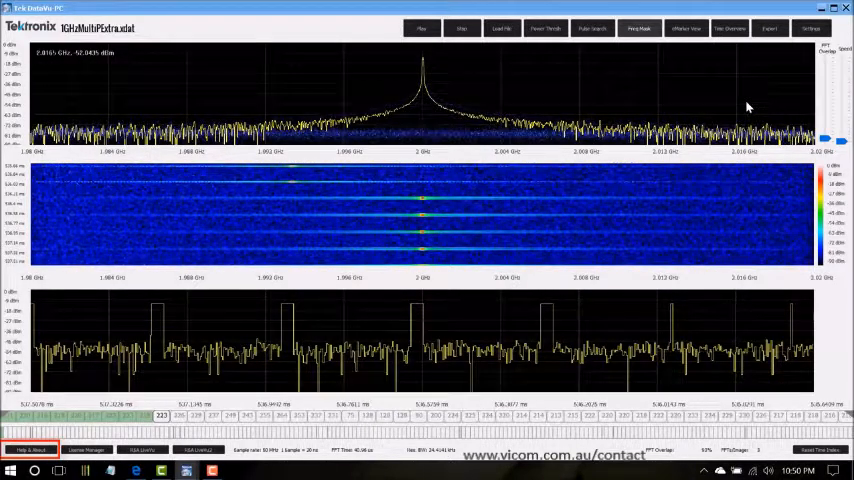